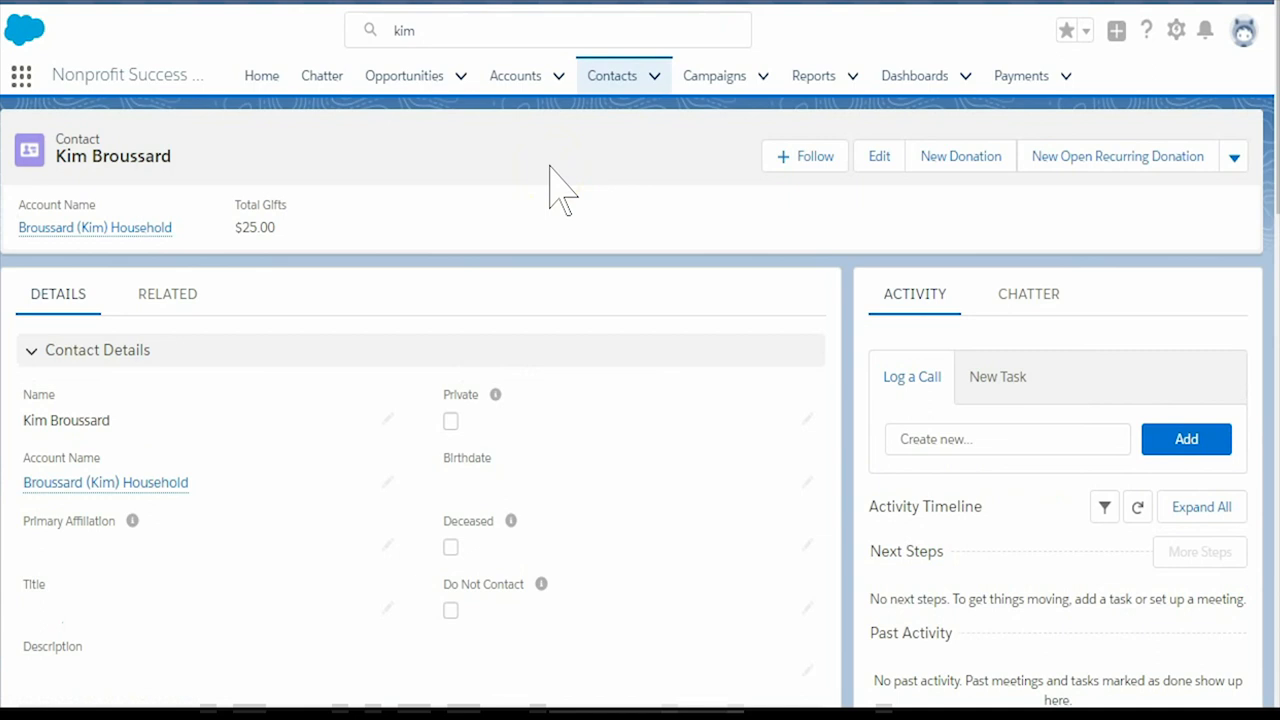
mouse_move(879, 156)
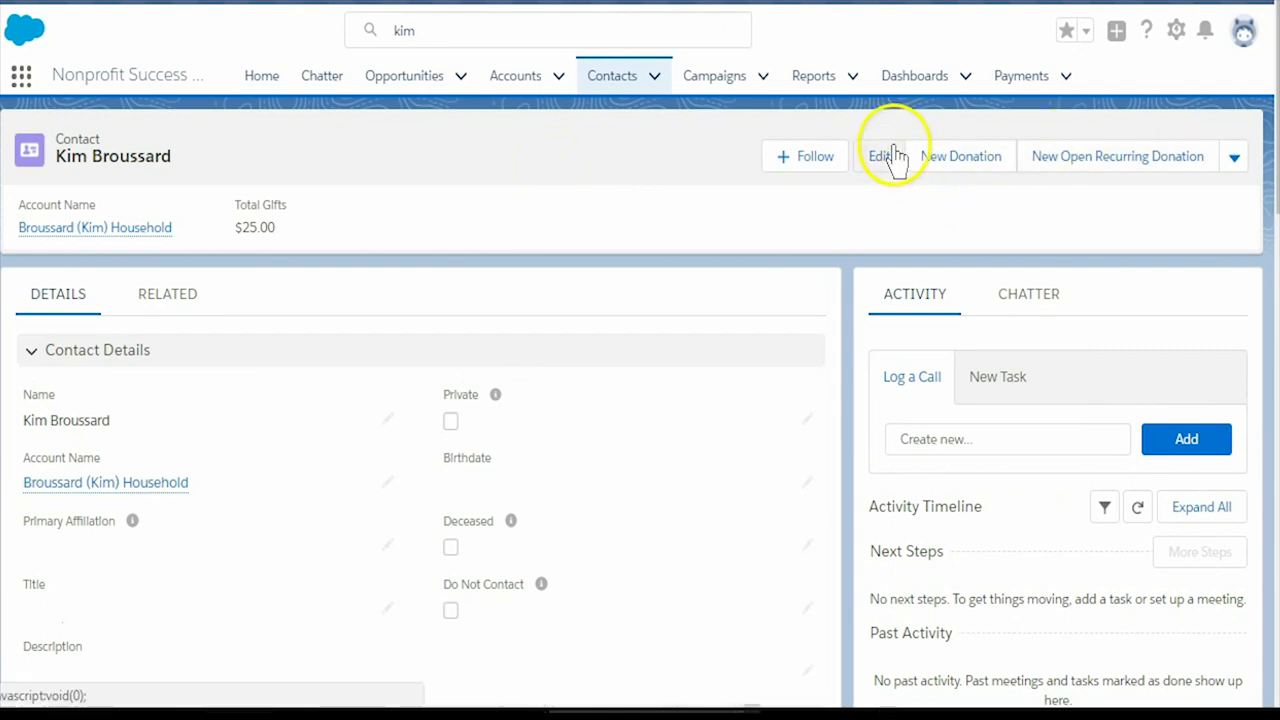
left_click(881, 156)
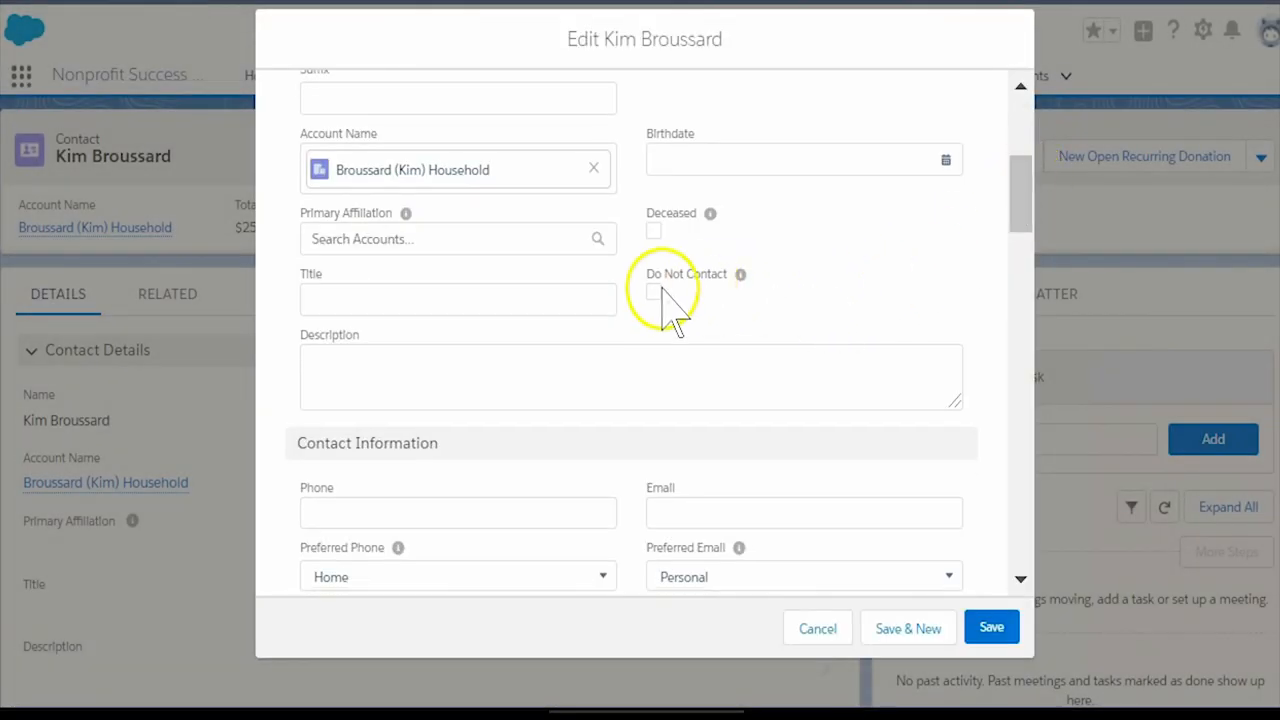
left_click(653, 291)
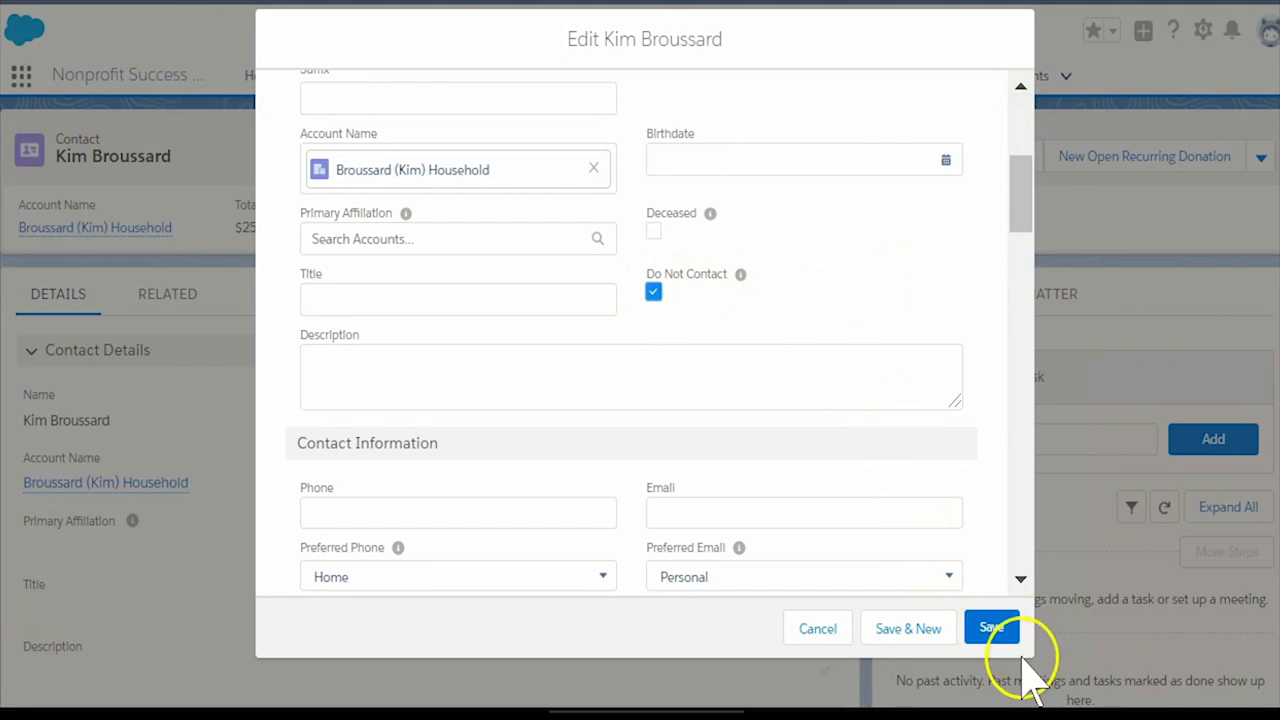
left_click(991, 627)
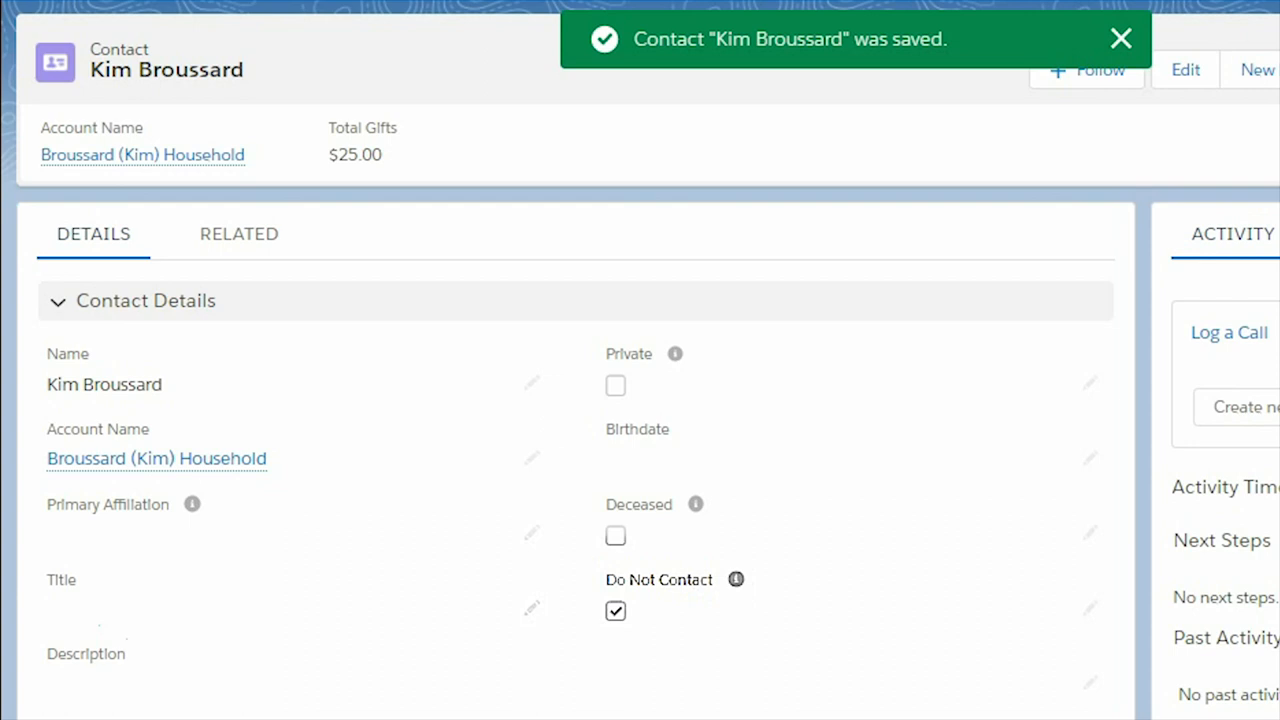
scroll("down", 3)
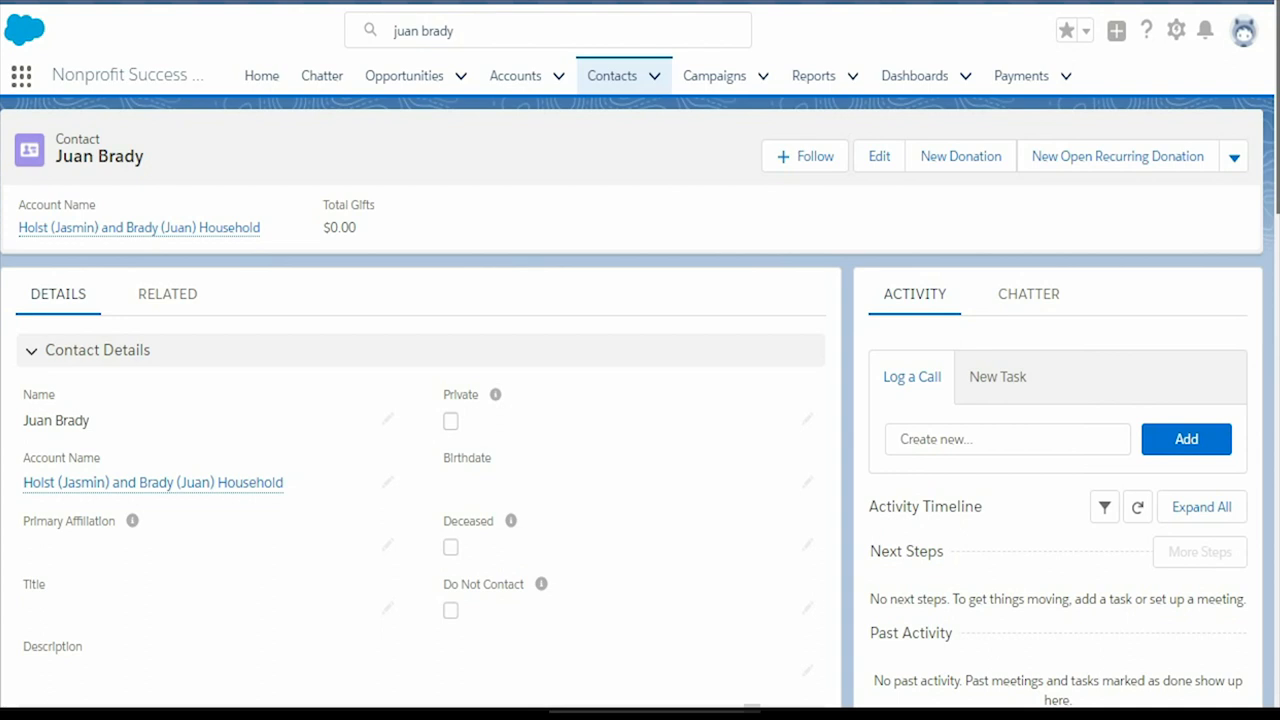
left_click(878, 156)
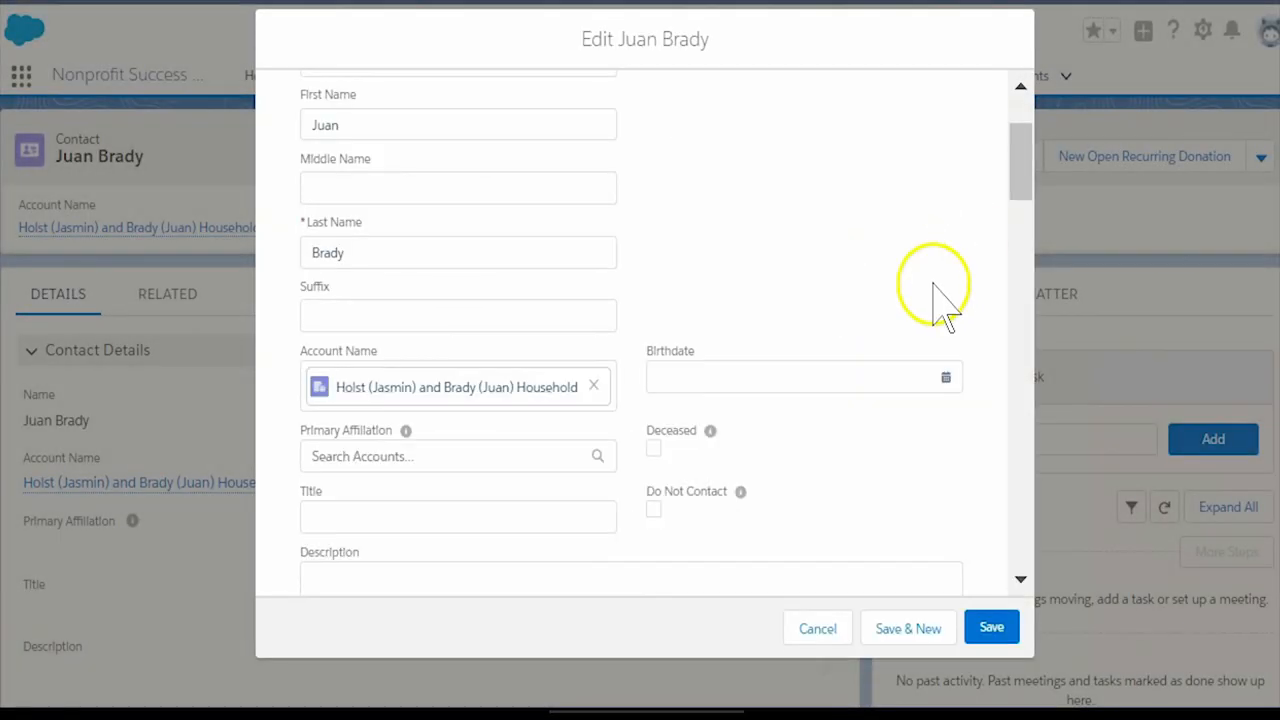
left_click(653, 448)
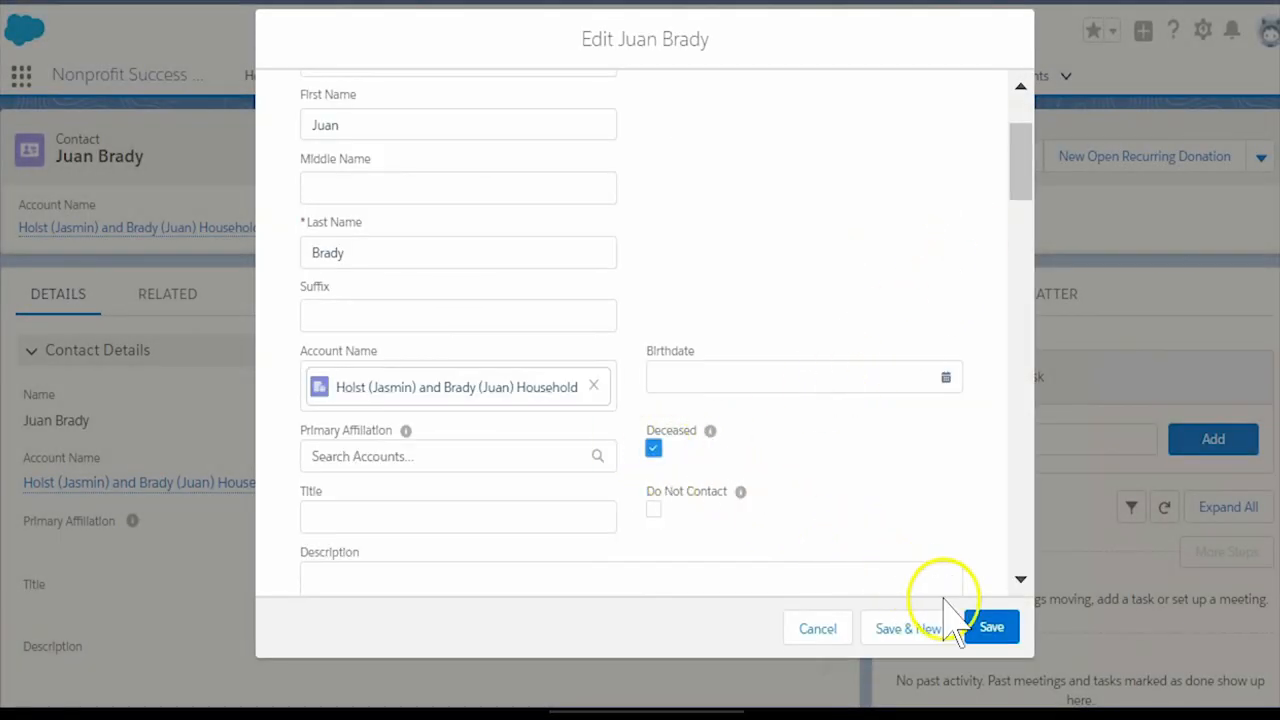
left_click(991, 627)
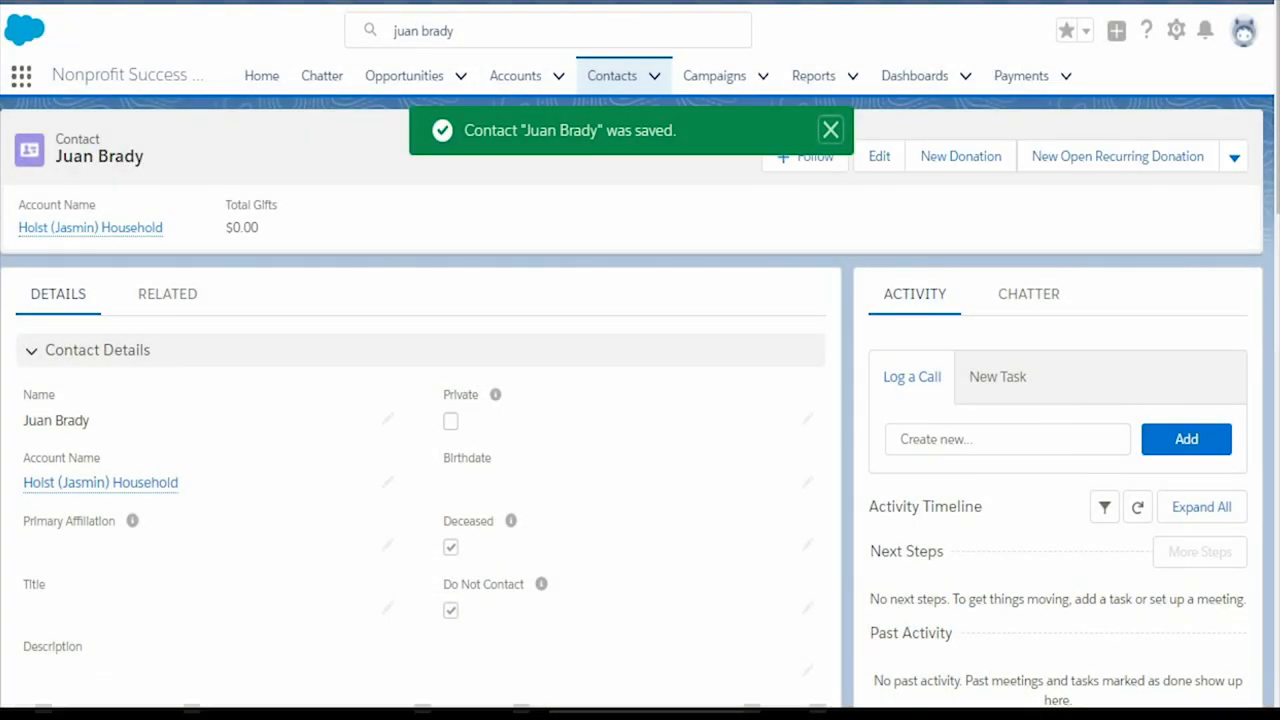
scroll("down", 3)
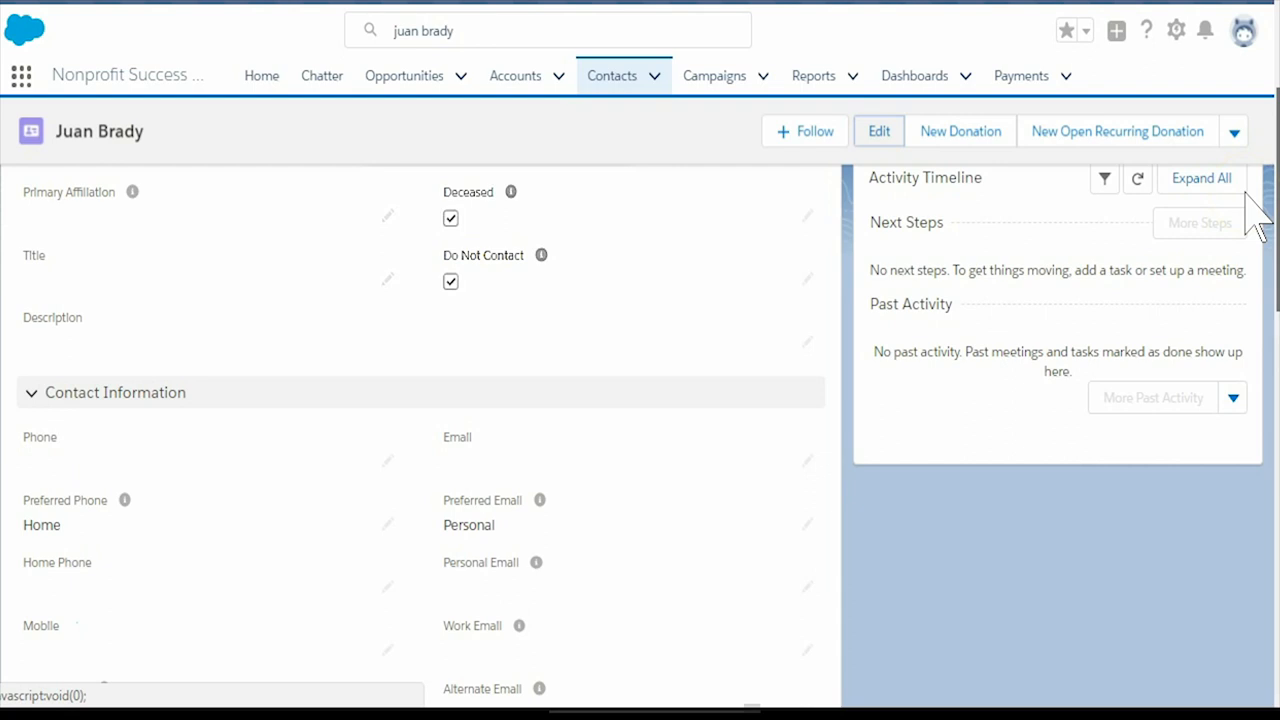
scroll("down", 3)
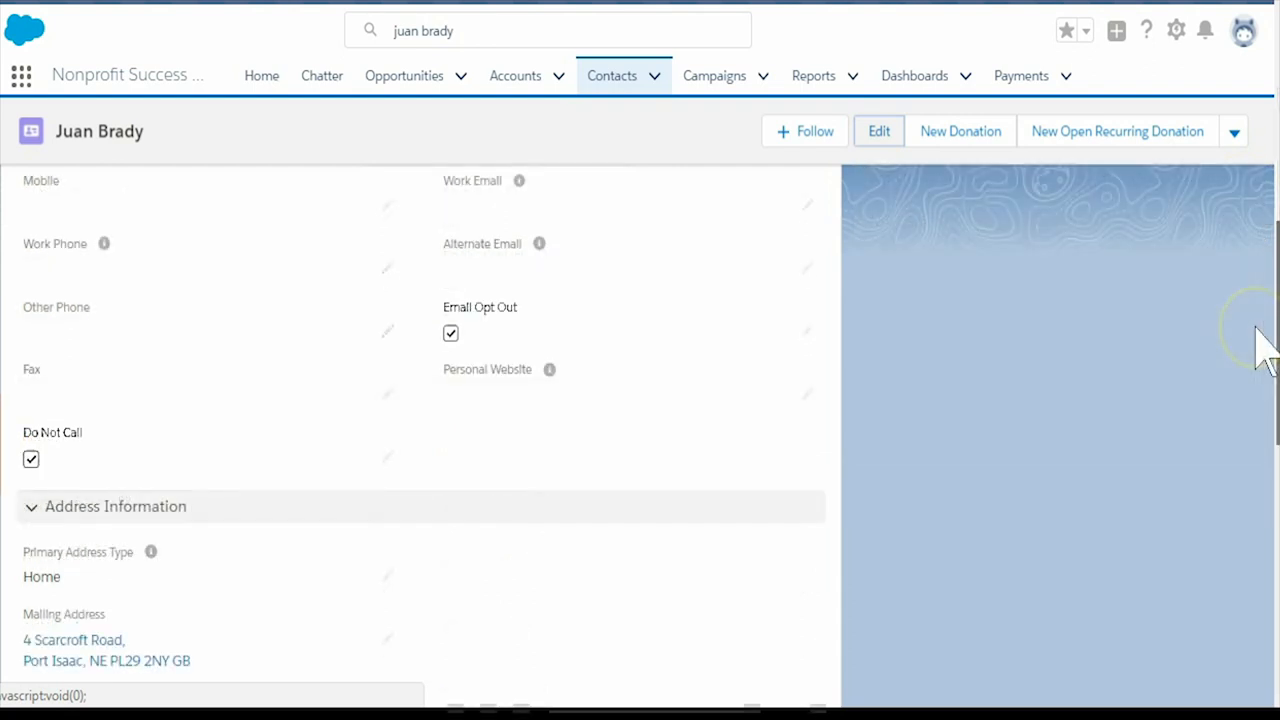